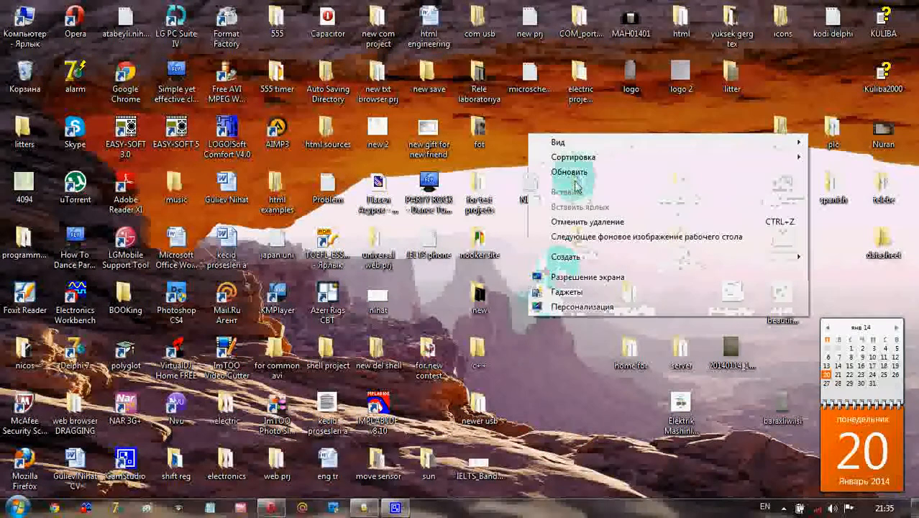
Create a new desktop folder via Создать > Папку and name it ADD DIR.
{"action": "left_click", "coordinate": [570, 172]}
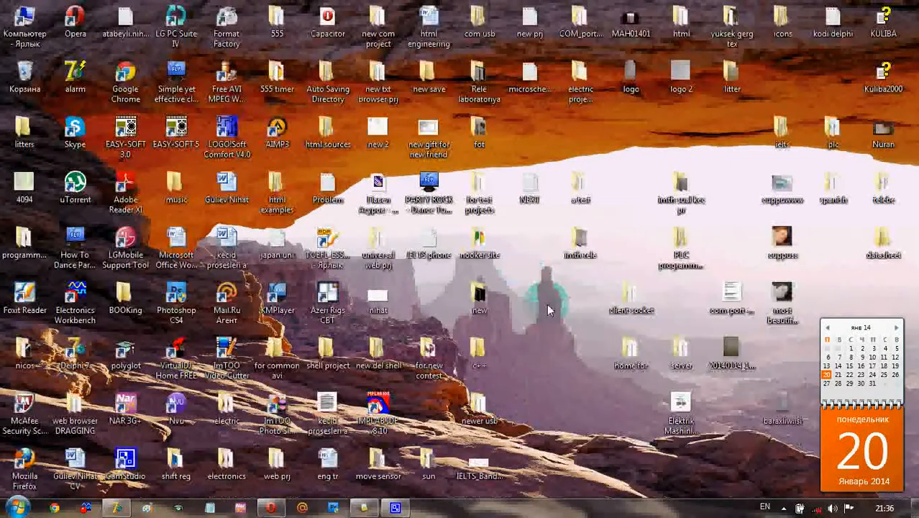
{"action": "right_click", "coordinate": [550, 309]}
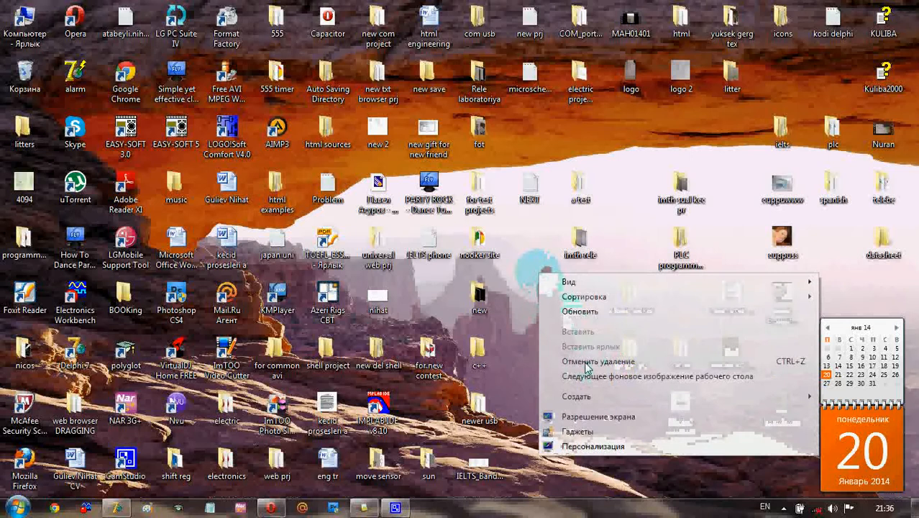
{"action": "left_click", "coordinate": [577, 397]}
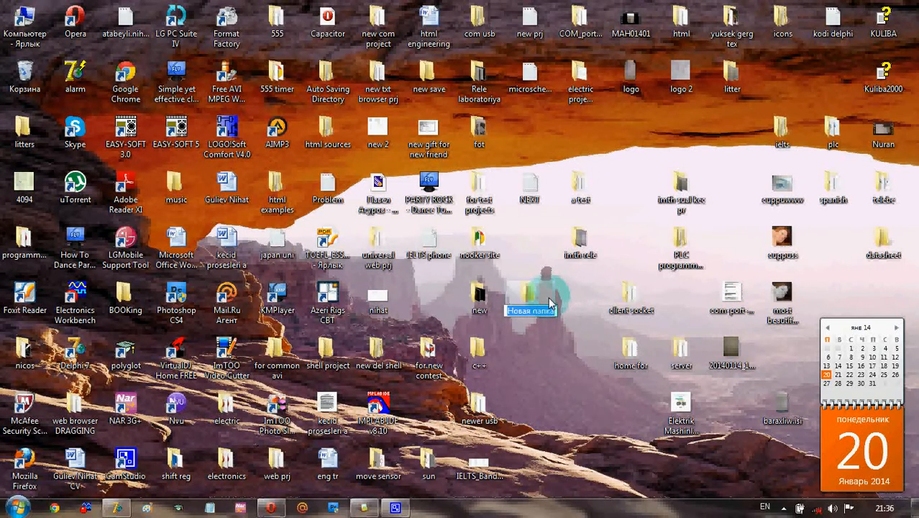
{"action": "type", "text": "ADD DIR"}
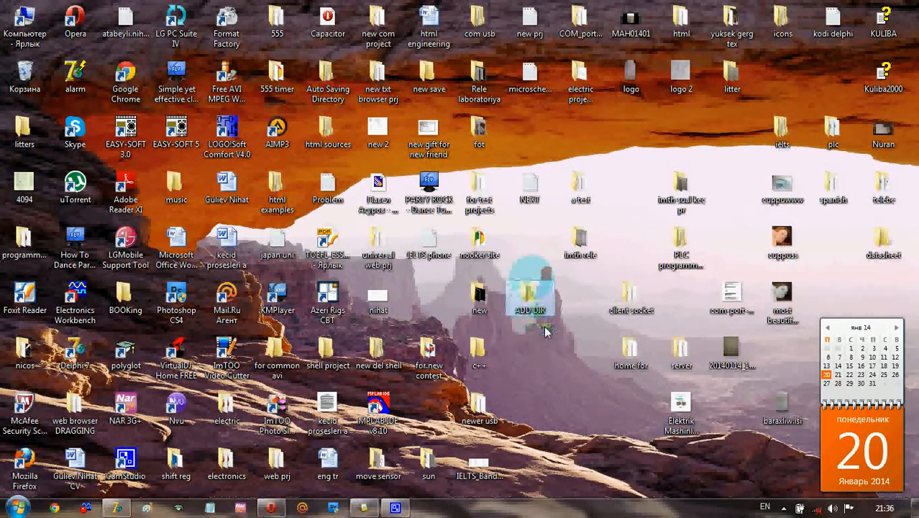
Open ADD DIR in Explorer and copy its full path from the address bar into Notepad.
{"action": "double_click", "coordinate": [529, 295]}
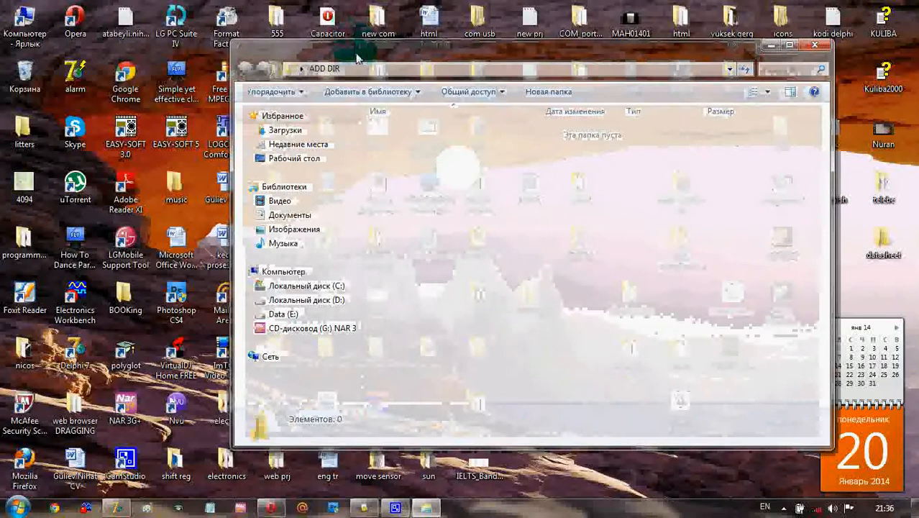
{"action": "left_click", "coordinate": [360, 69]}
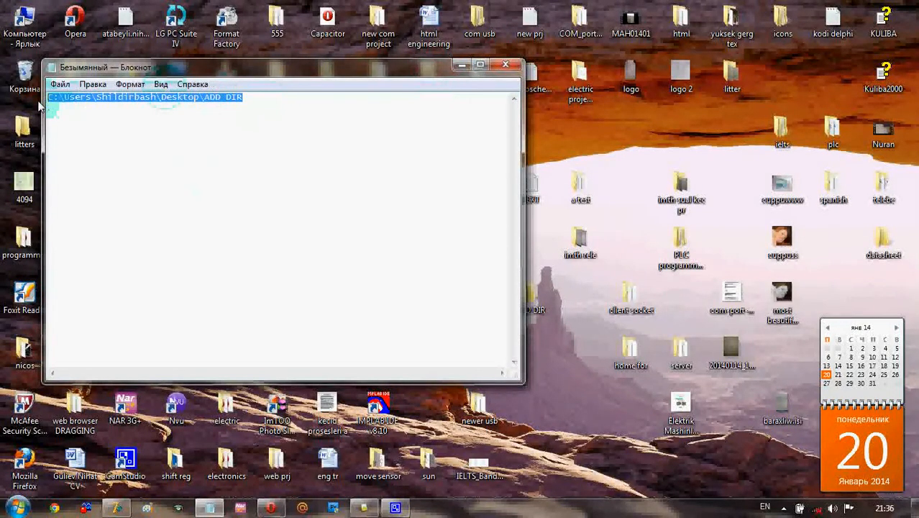
{"action": "left_click", "coordinate": [505, 64]}
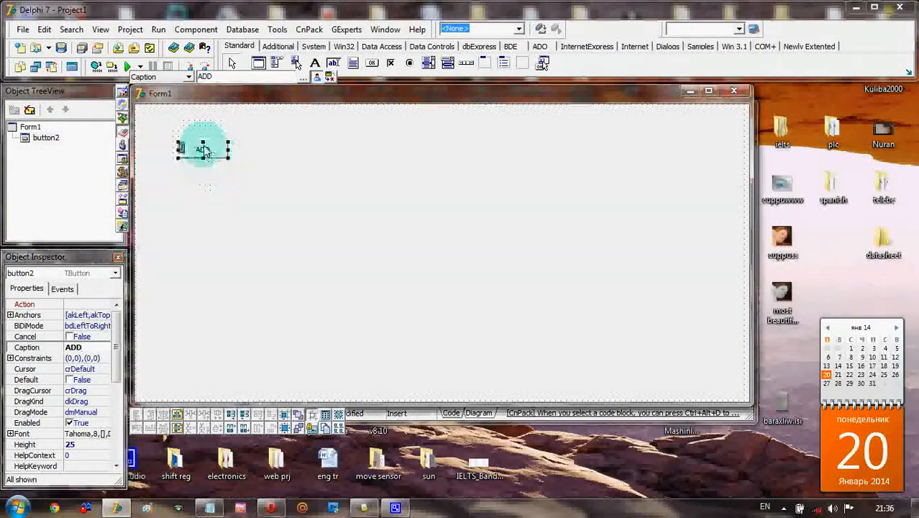
{"action": "mouse_move", "coordinate": [205, 150]}
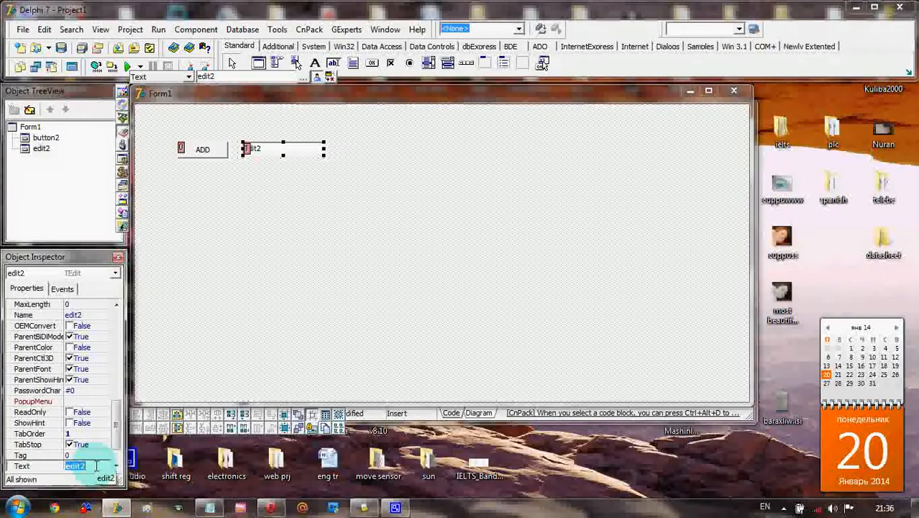
Set the edit box Text to 'New Folder' and select the ADD button.
{"action": "type", "text": "New"}
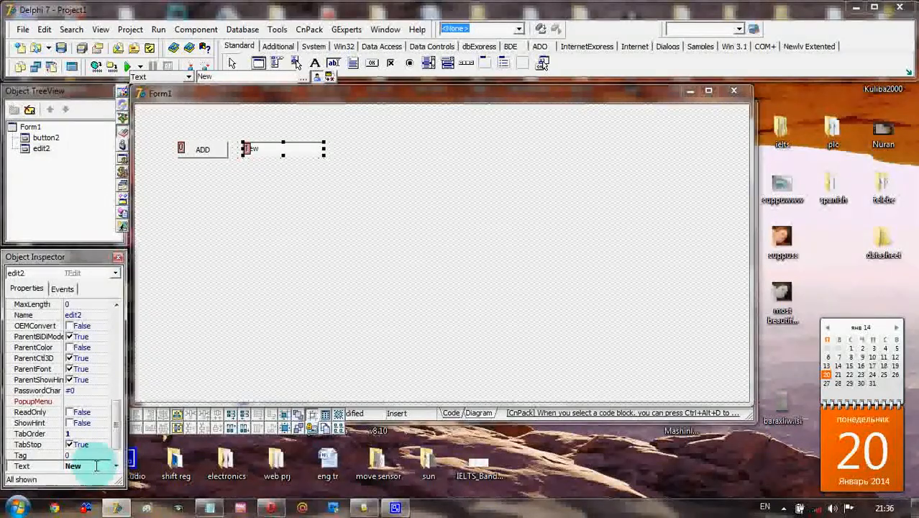
{"action": "type", "text": "F"}
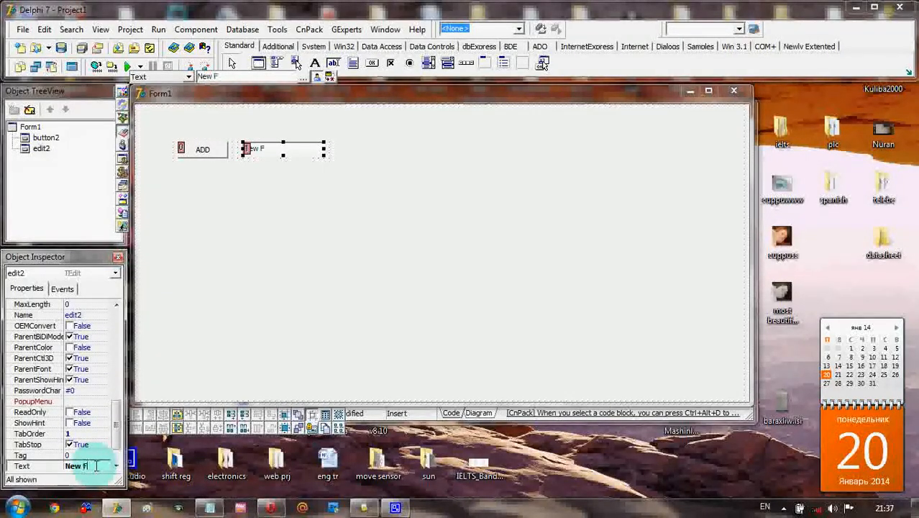
{"action": "type", "text": "older"}
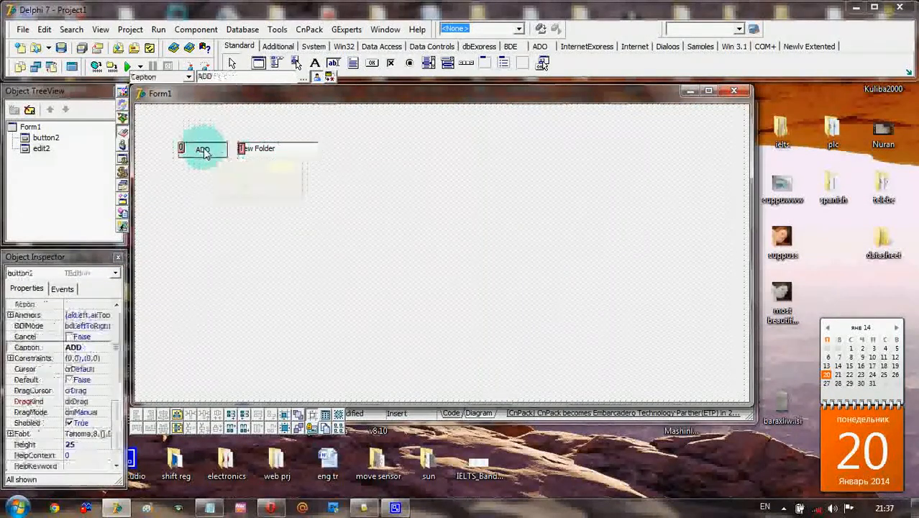
{"action": "left_click", "coordinate": [64, 288]}
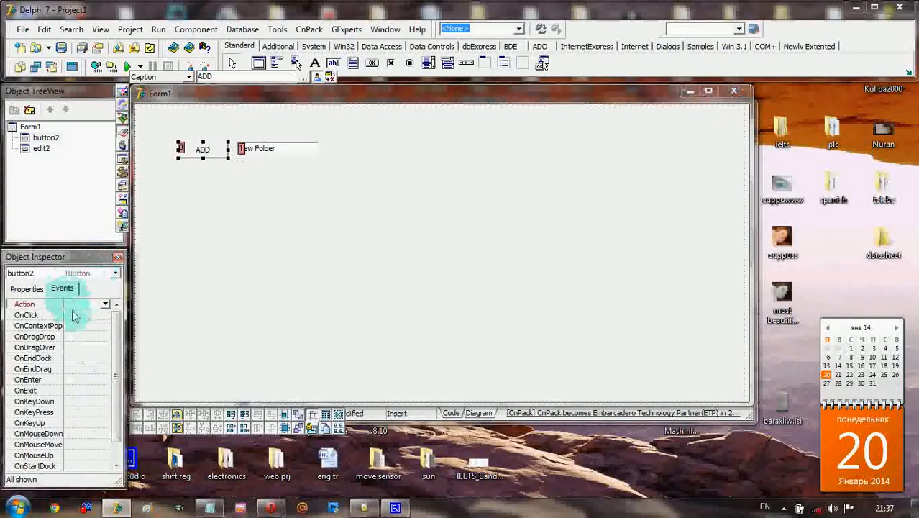
Create the ADD button's click handler calling CreateDir with the quoted ADD DIR path.
{"action": "double_click", "coordinate": [72, 314]}
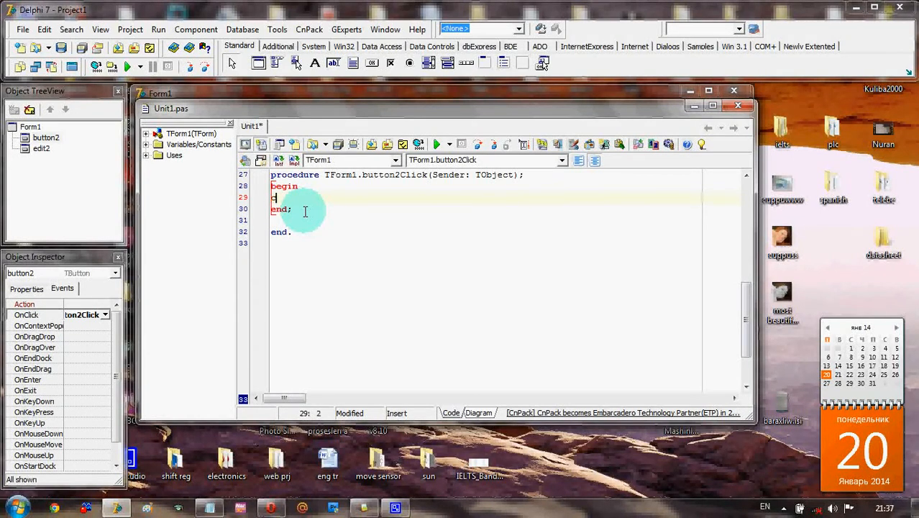
{"action": "type", "text": "creat"}
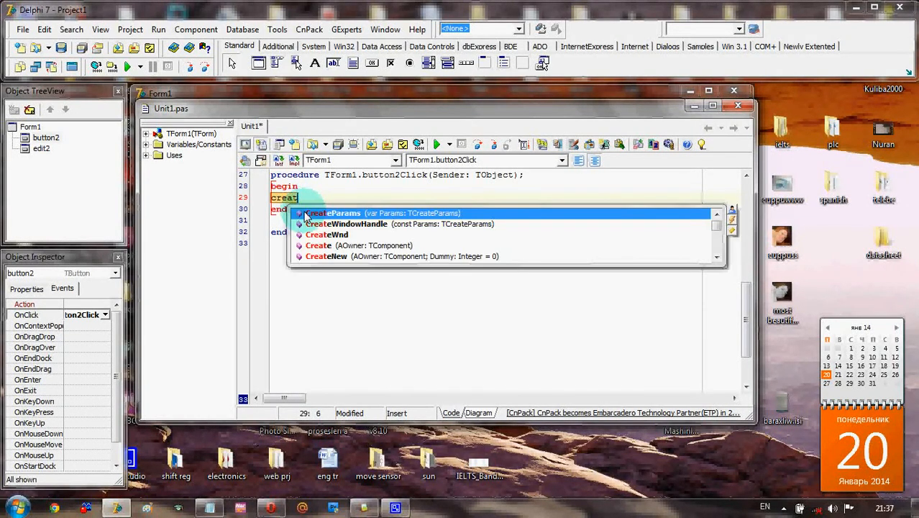
{"action": "type", "text": "di"}
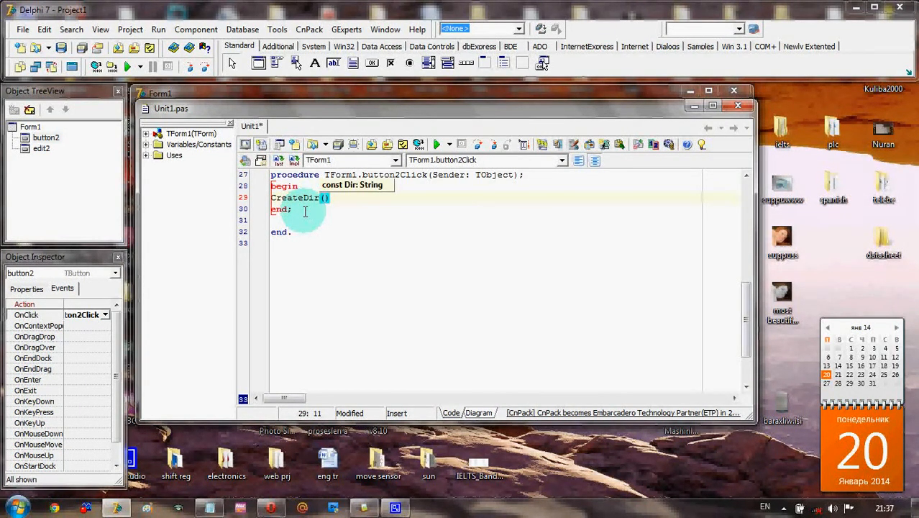
{"action": "type", "text": "'"}
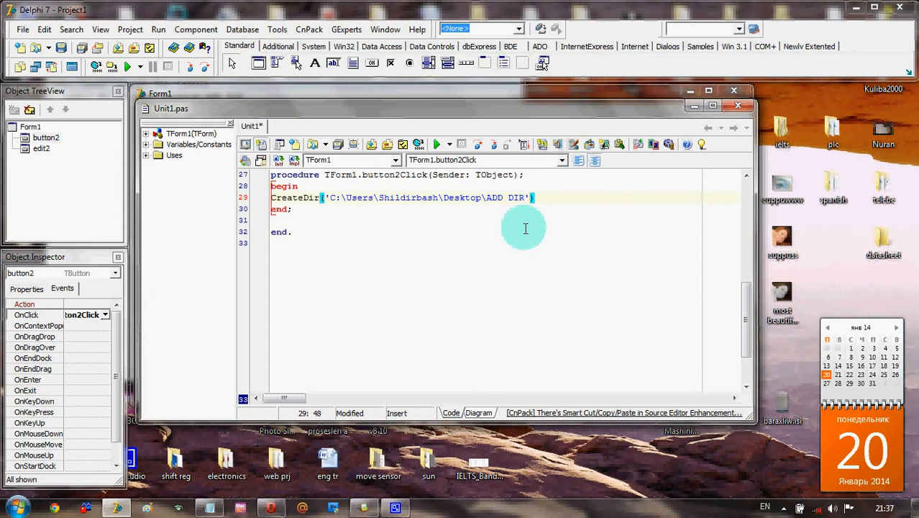
{"action": "type", "text": "'"}
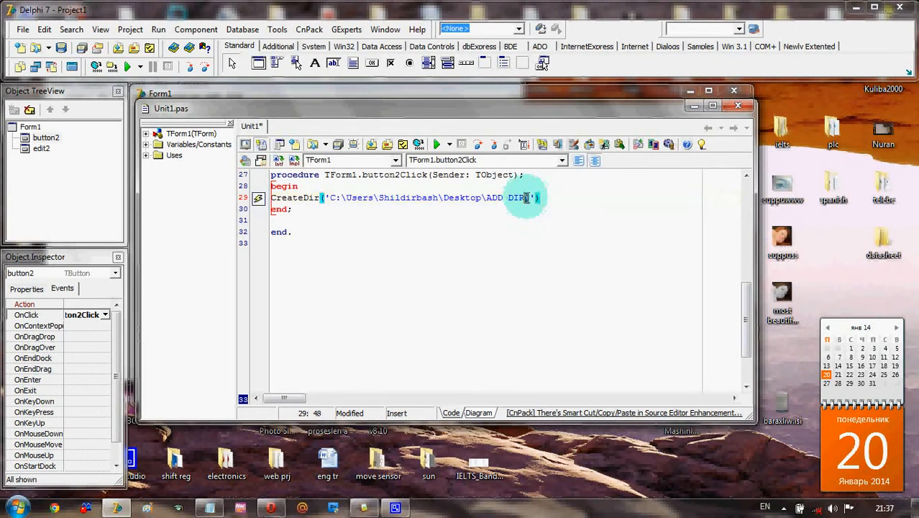
Append +edit2.Text to the CreateDir path and run the project.
{"action": "type", "text": "+"}
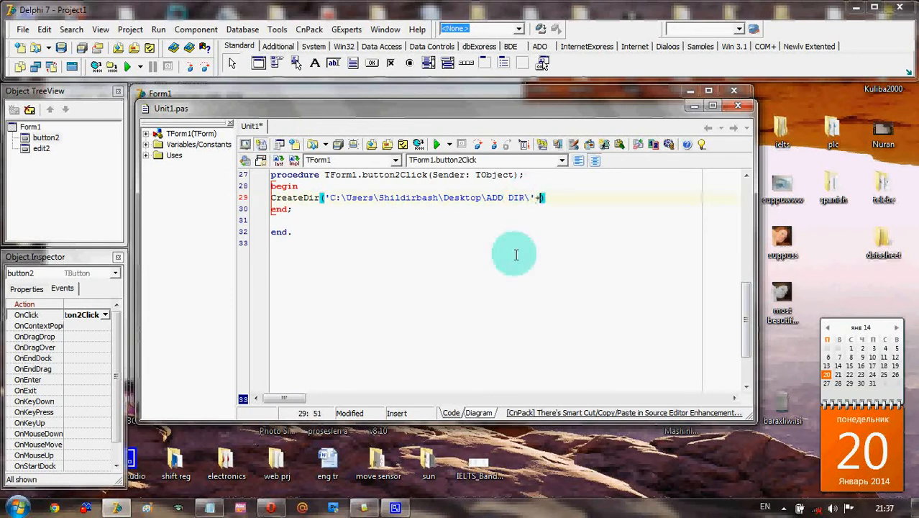
{"action": "type", "text": "edit"}
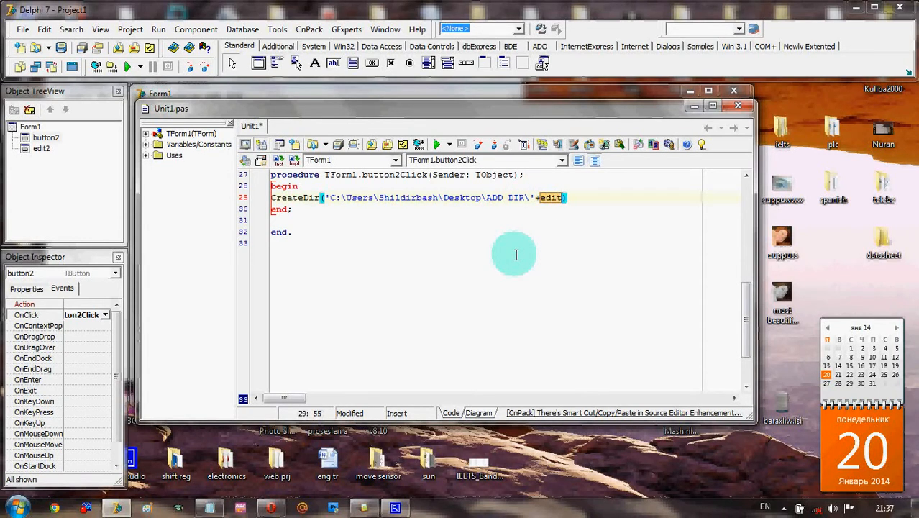
{"action": "type", "text": "2."}
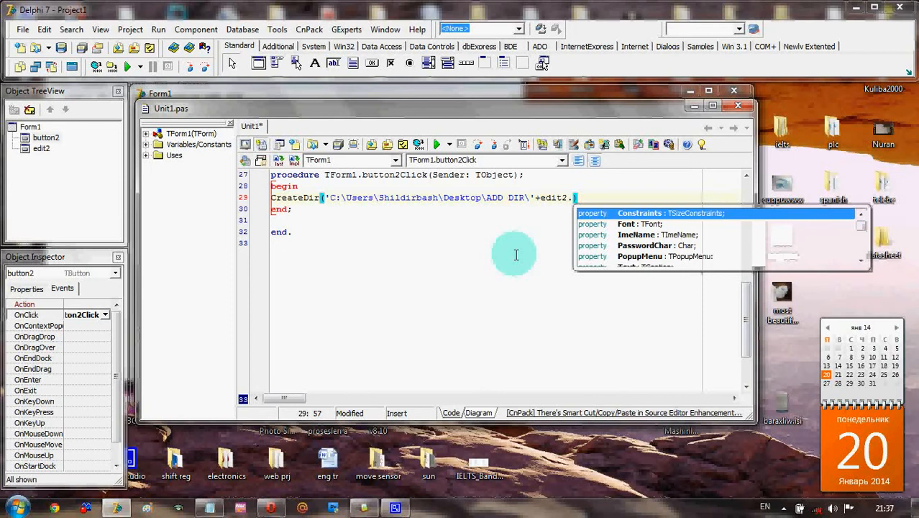
{"action": "type", "text": "te"}
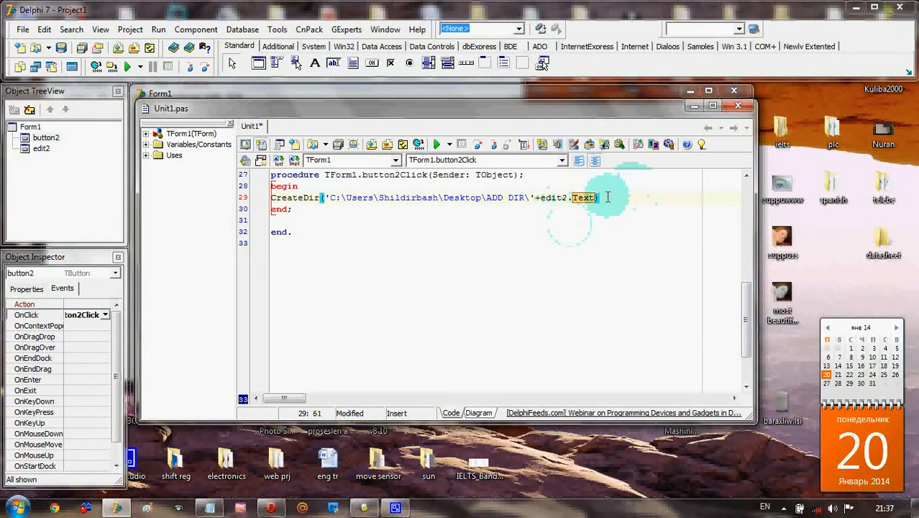
{"action": "left_click", "coordinate": [126, 67]}
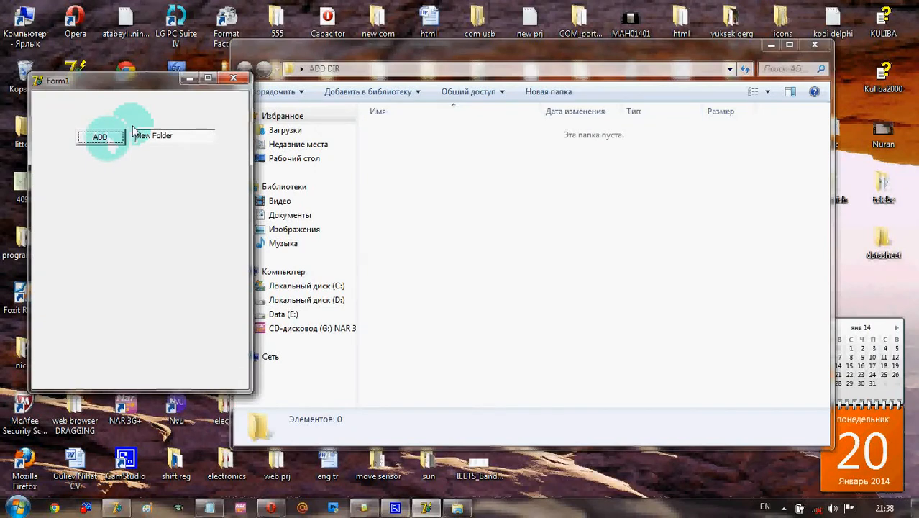
Add New Folder from the running form and check it appears in ADD DIR.
{"action": "left_click", "coordinate": [100, 137]}
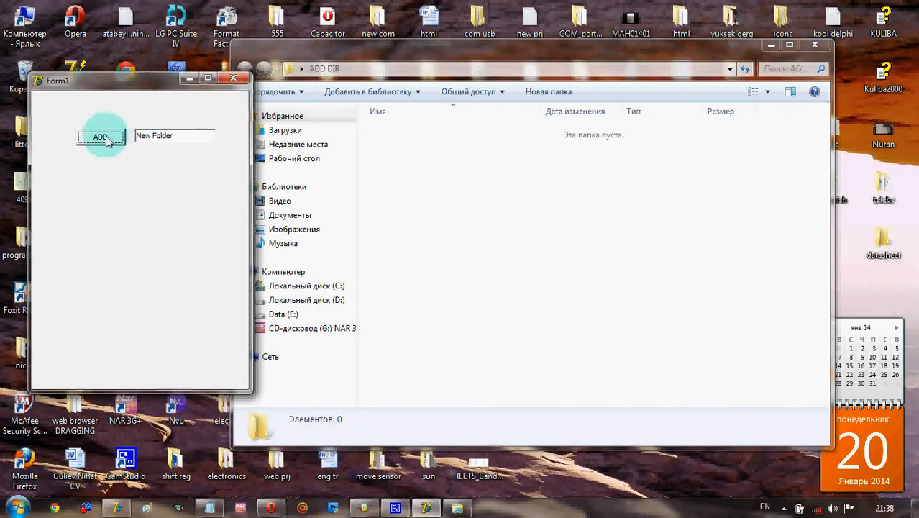
{"action": "left_click", "coordinate": [101, 137]}
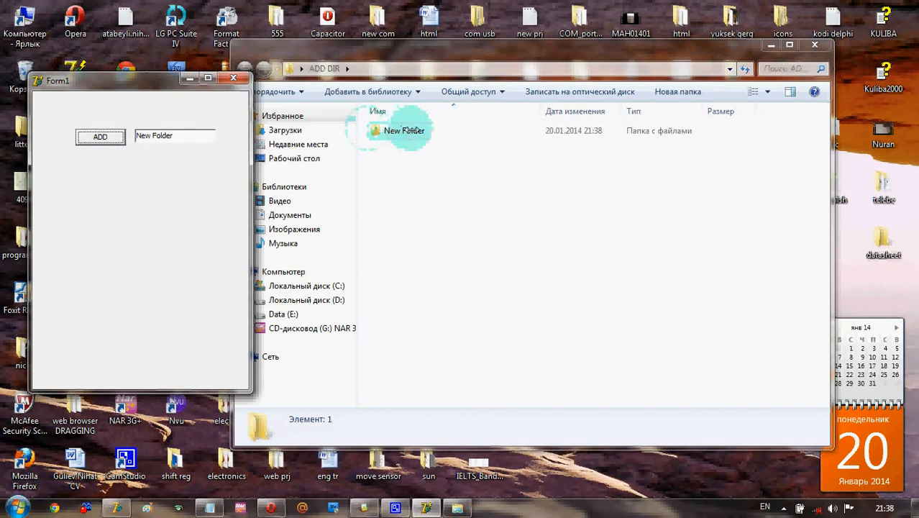
{"action": "left_click", "coordinate": [405, 130]}
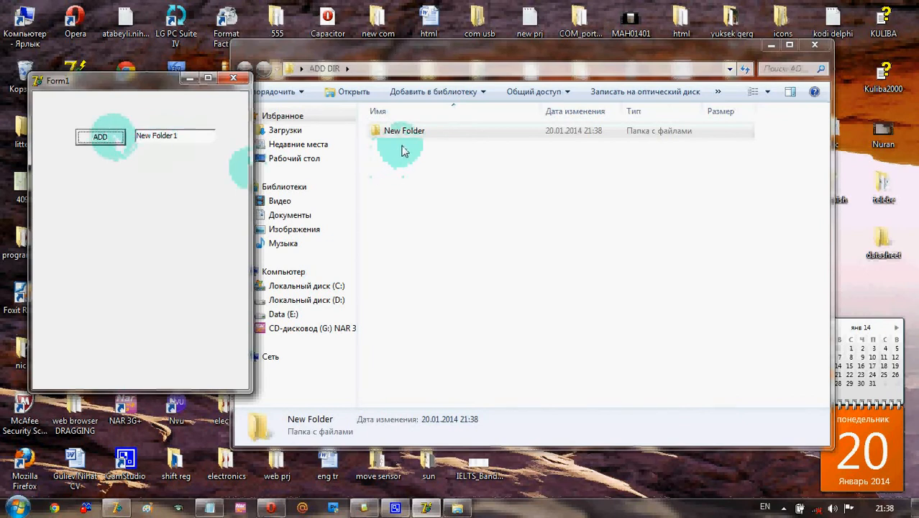
Add New Folder1, then retry New Folder to see the duplicate case.
{"action": "left_click", "coordinate": [100, 136]}
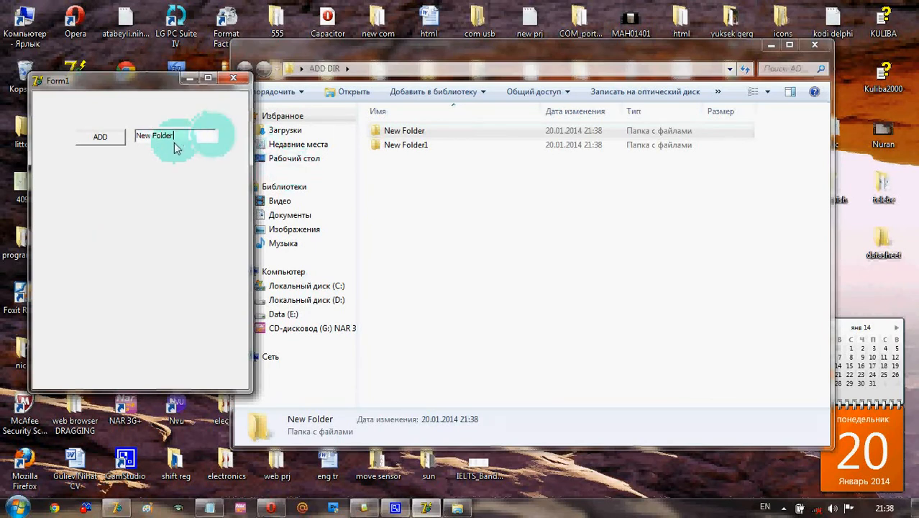
{"action": "mouse_move", "coordinate": [190, 151]}
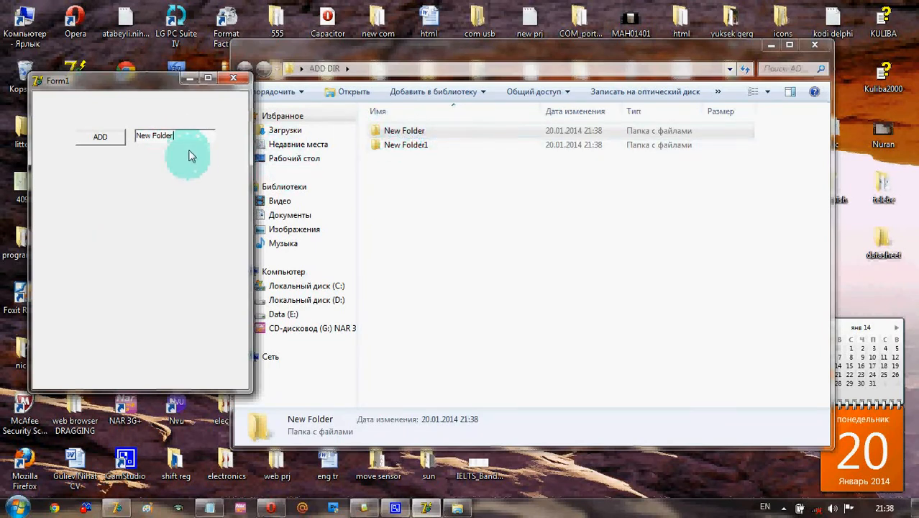
{"action": "left_click", "coordinate": [404, 130]}
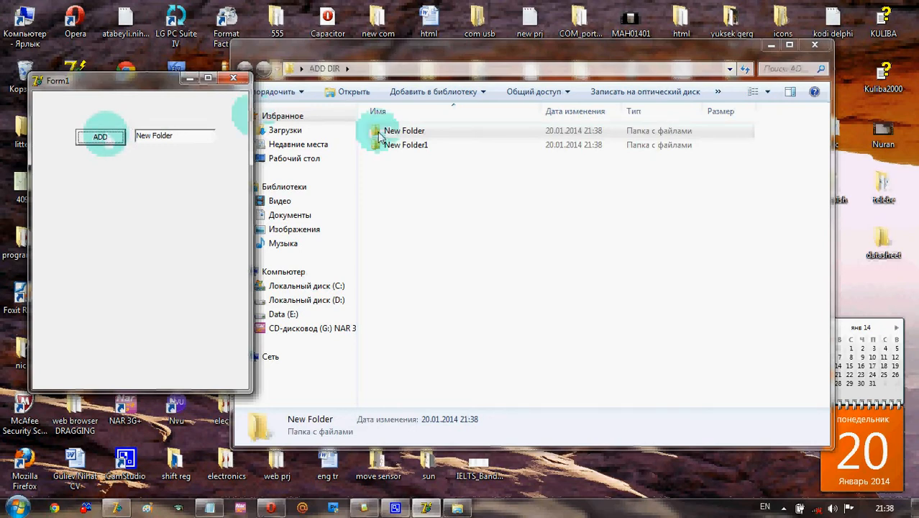
{"action": "left_click", "coordinate": [405, 130]}
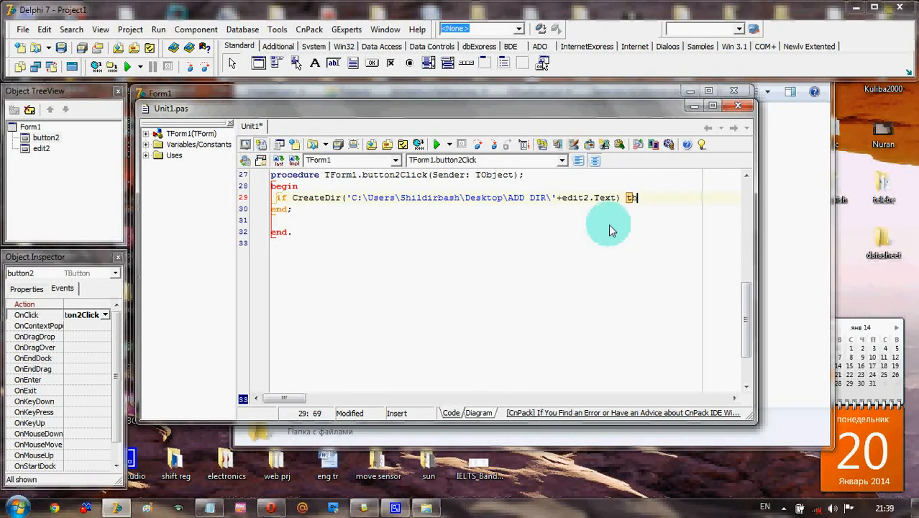
After the if-test add then ShowMessage('Folder added').
{"action": "type", "text": "then"}
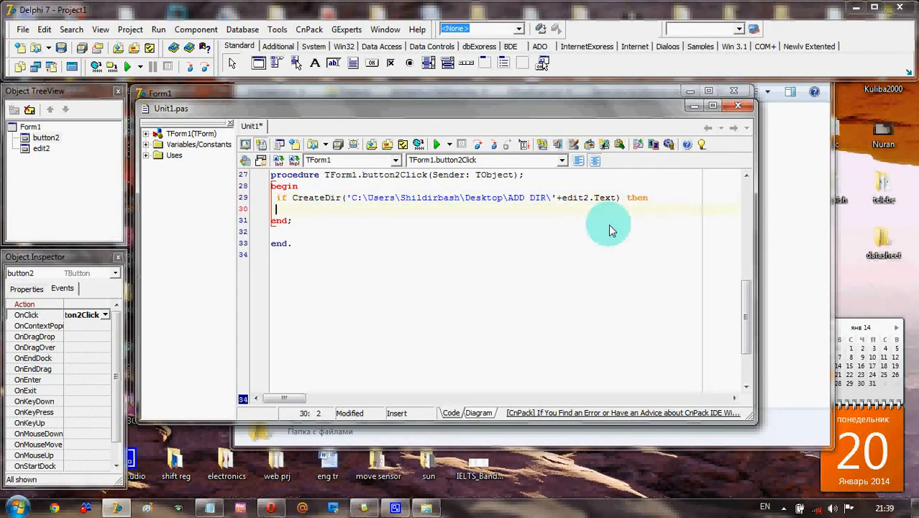
{"action": "type", "text": "show"}
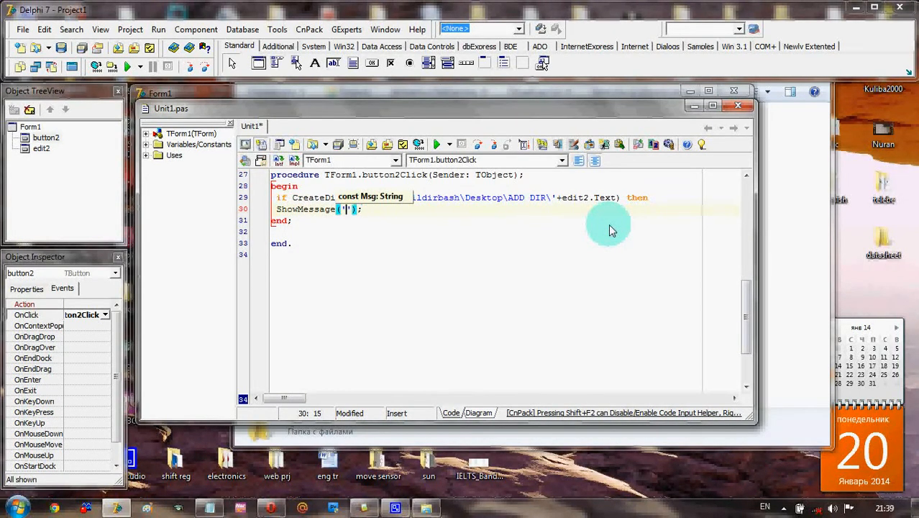
{"action": "type", "text": "E"}
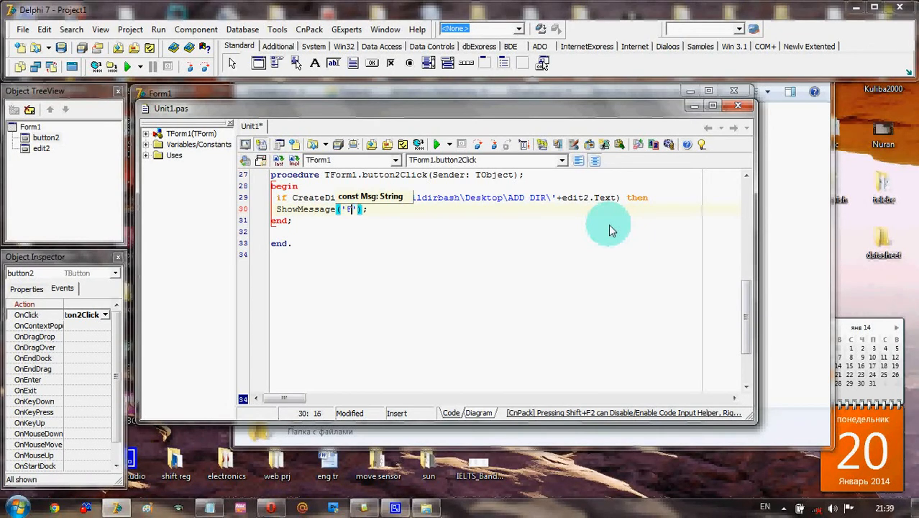
{"action": "type", "text": "olde"}
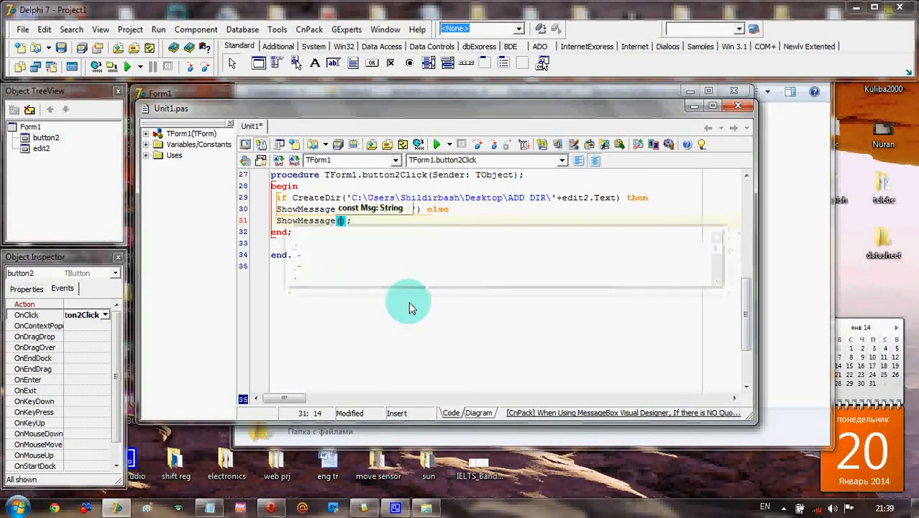
Add the else branch ShowMessage('The folder is already exists').
{"action": "type", "text": "''"}
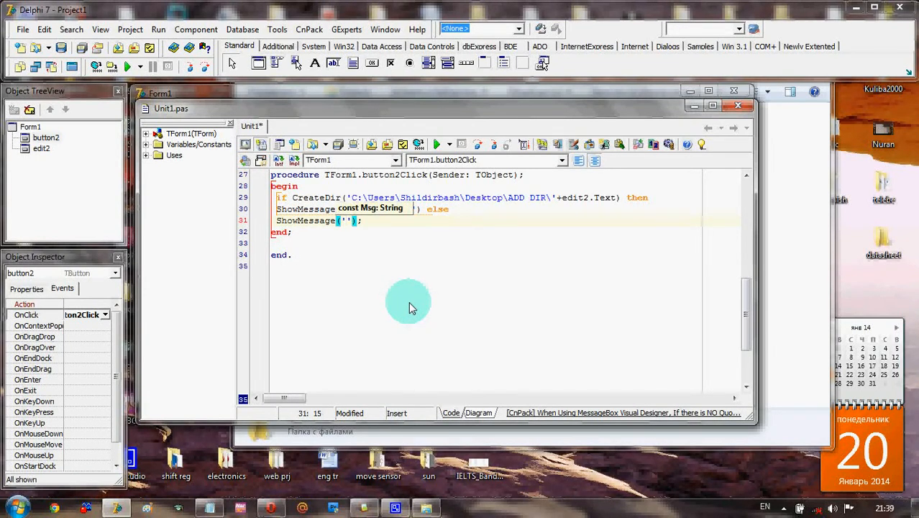
{"action": "type", "text": "T"}
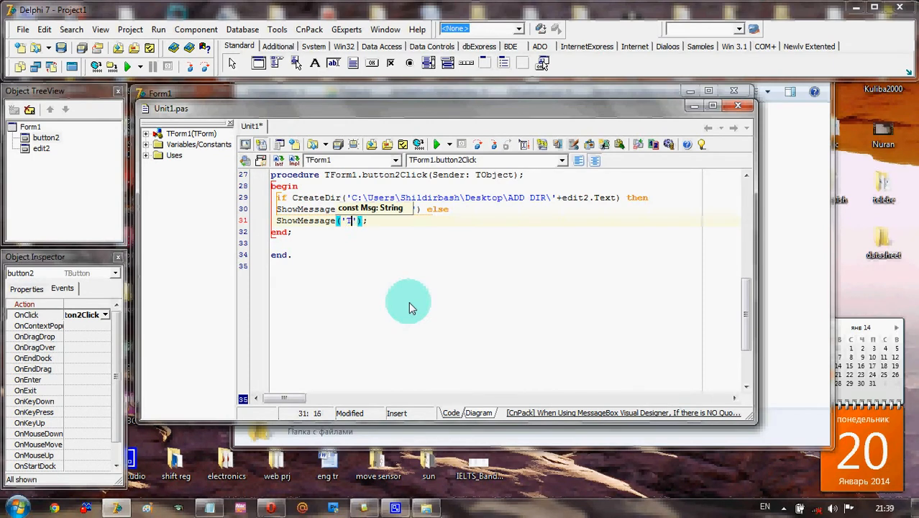
{"action": "type", "text": "he folder is already"}
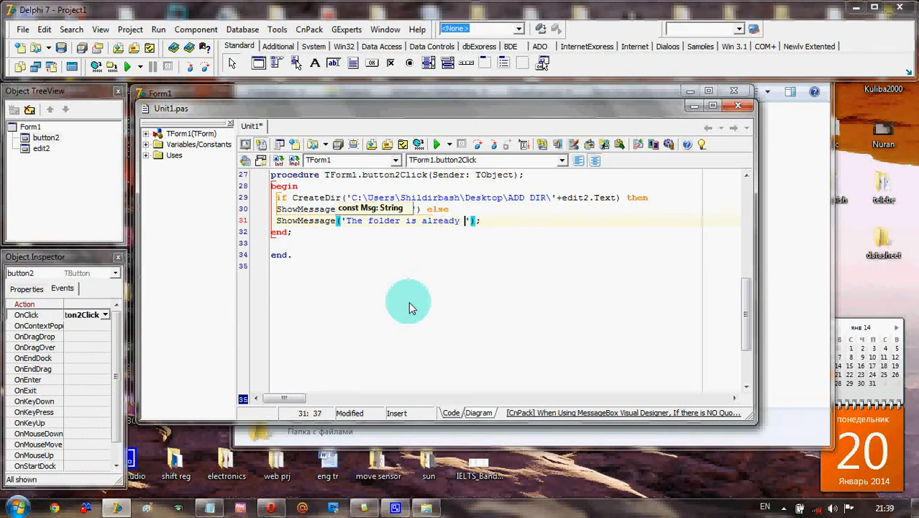
{"action": "type", "text": "exists"}
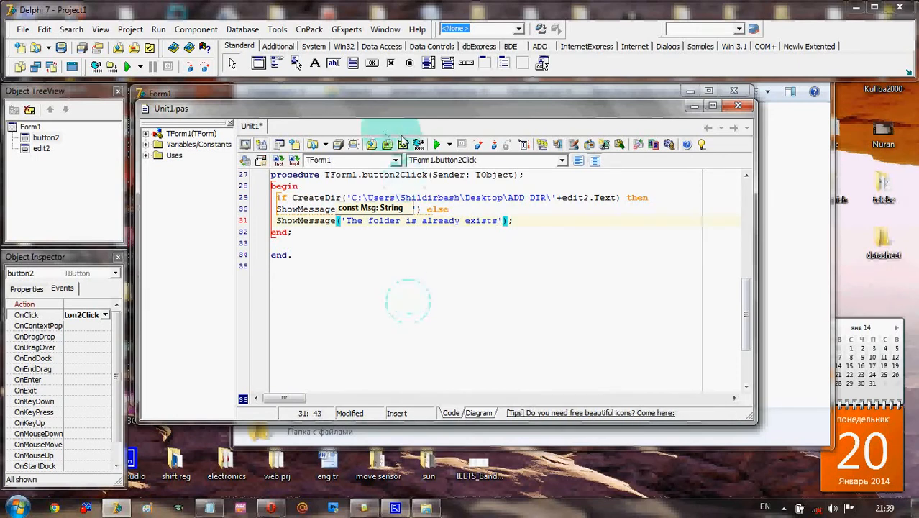
Run the rebuilt project and delete both existing folders from ADD DIR.
{"action": "left_click", "coordinate": [127, 66]}
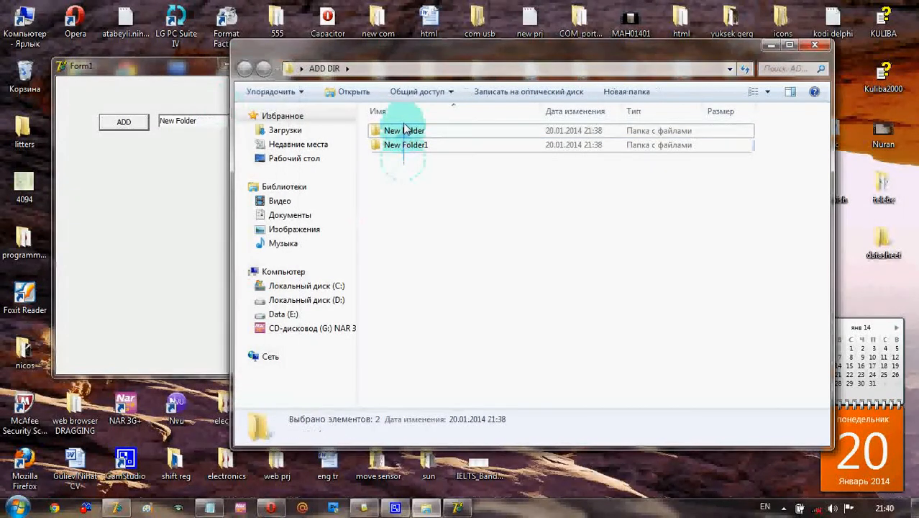
{"action": "left_click", "coordinate": [406, 144]}
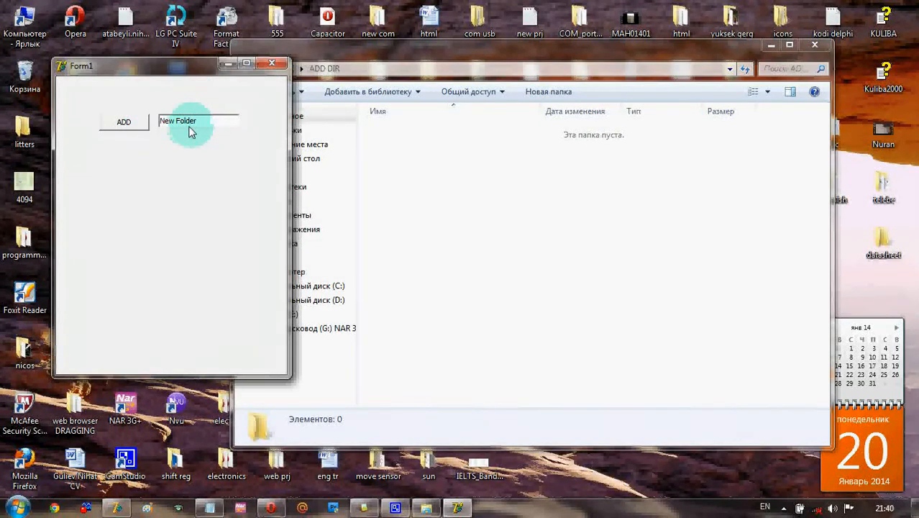
Add New Folder and New Folder1 from the form, confirming each 'Folder added' message.
{"action": "left_click", "coordinate": [122, 121]}
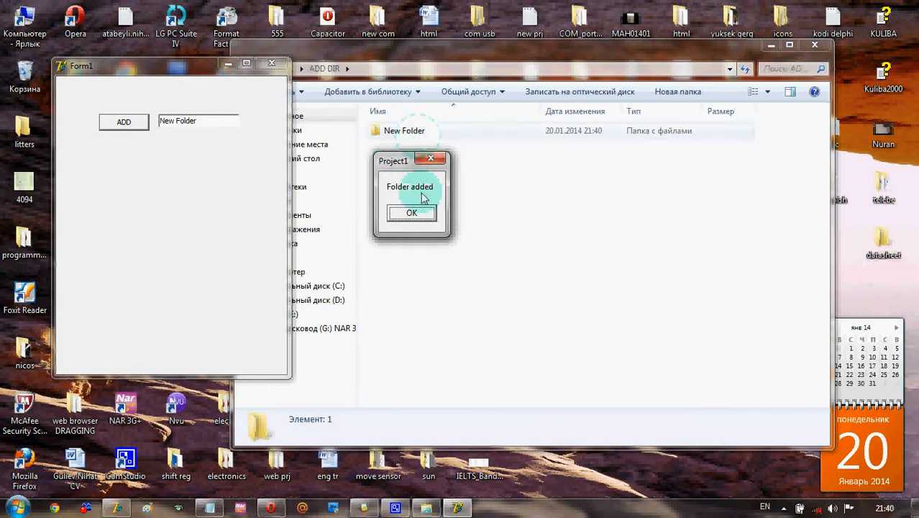
{"action": "left_click", "coordinate": [411, 213]}
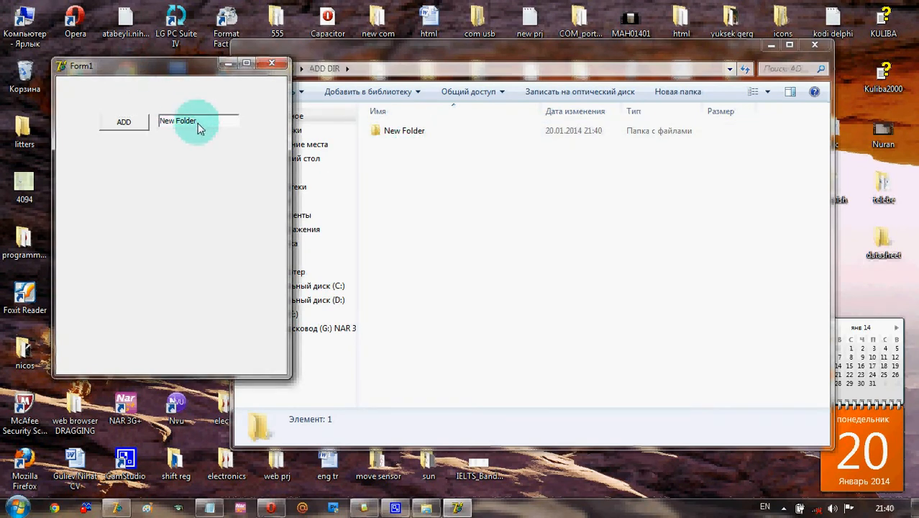
{"action": "left_click", "coordinate": [123, 121]}
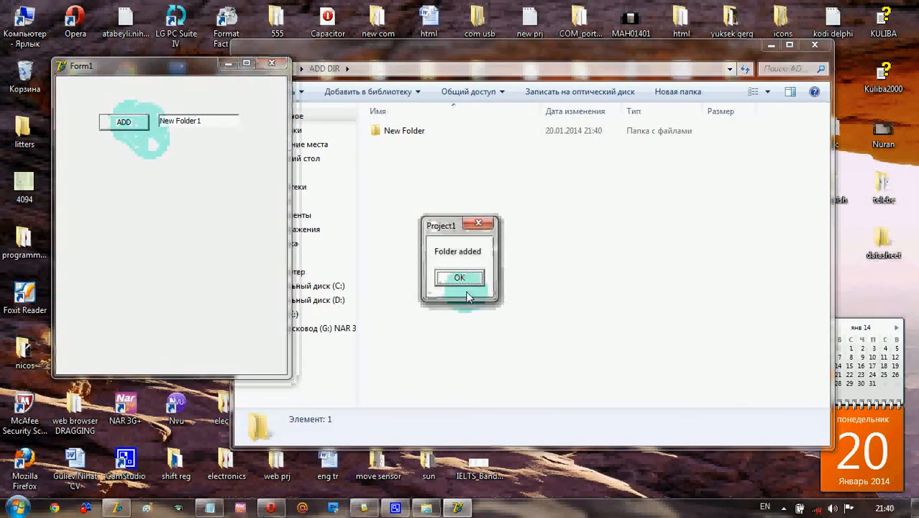
{"action": "left_click", "coordinate": [460, 278]}
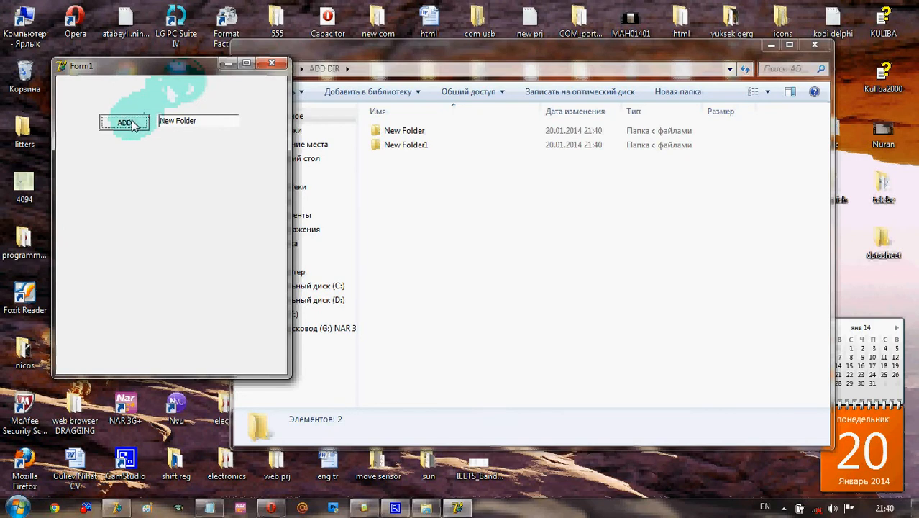
Retry New Folder and New Folder1, dismissing each 'The folder is already exists' message.
{"action": "left_click", "coordinate": [124, 121]}
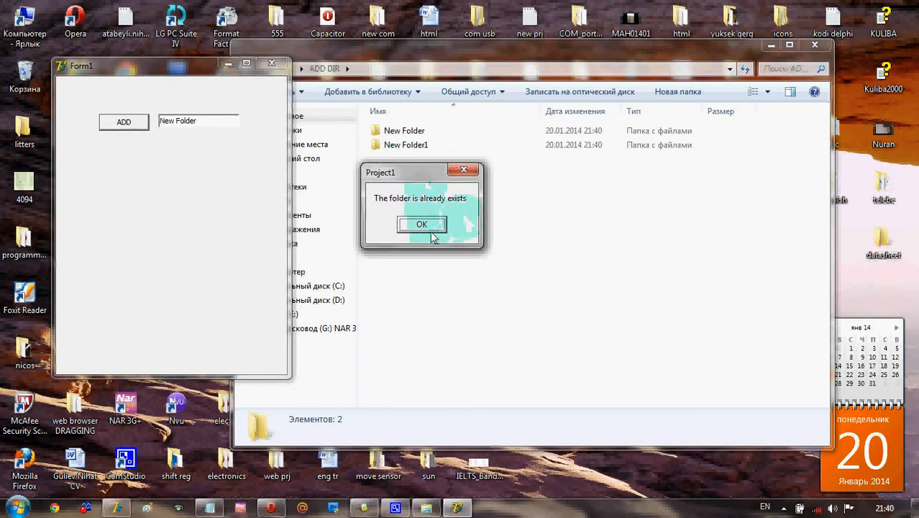
{"action": "left_click", "coordinate": [421, 224]}
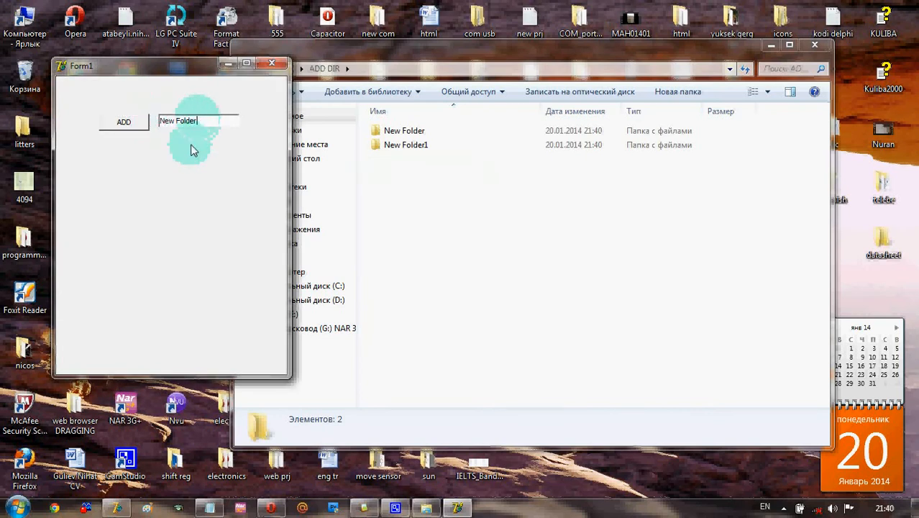
{"action": "left_click", "coordinate": [123, 121]}
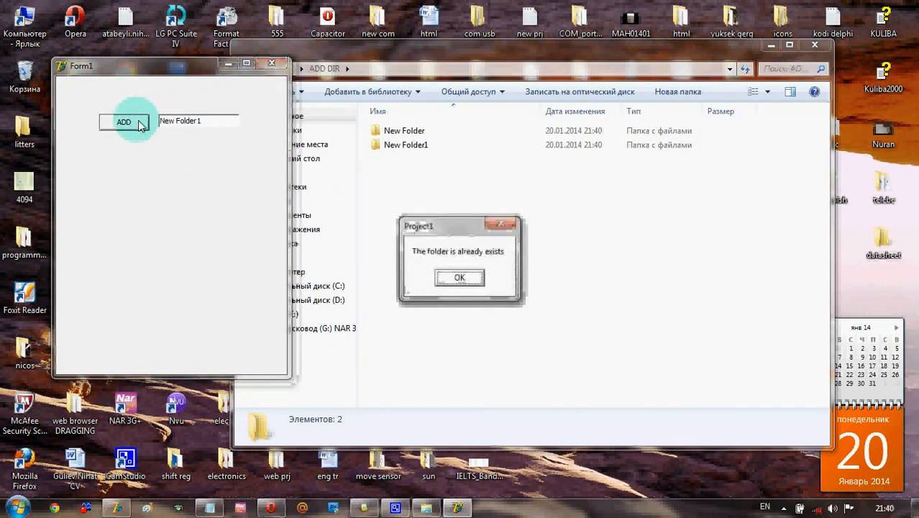
{"action": "left_click", "coordinate": [459, 278]}
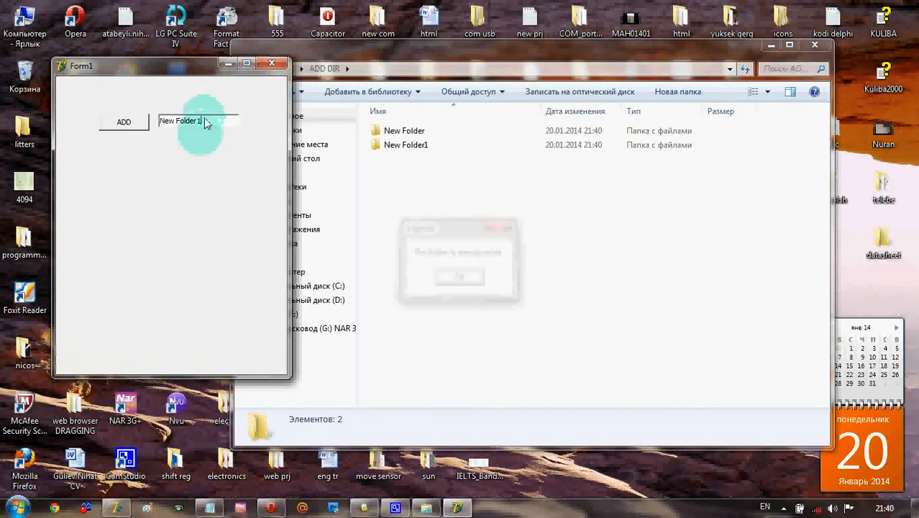
Add New Folder11, then close the form and the ADD DIR Explorer window.
{"action": "left_click", "coordinate": [123, 121]}
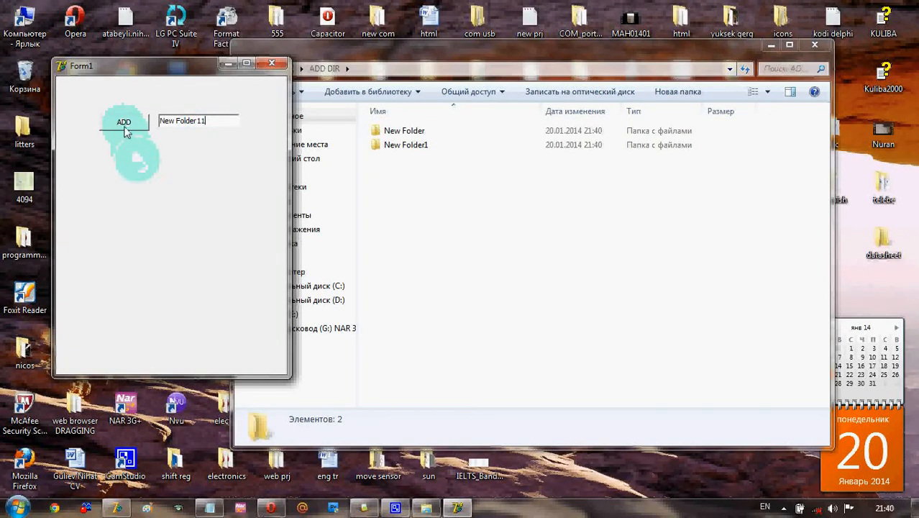
{"action": "left_click", "coordinate": [123, 121]}
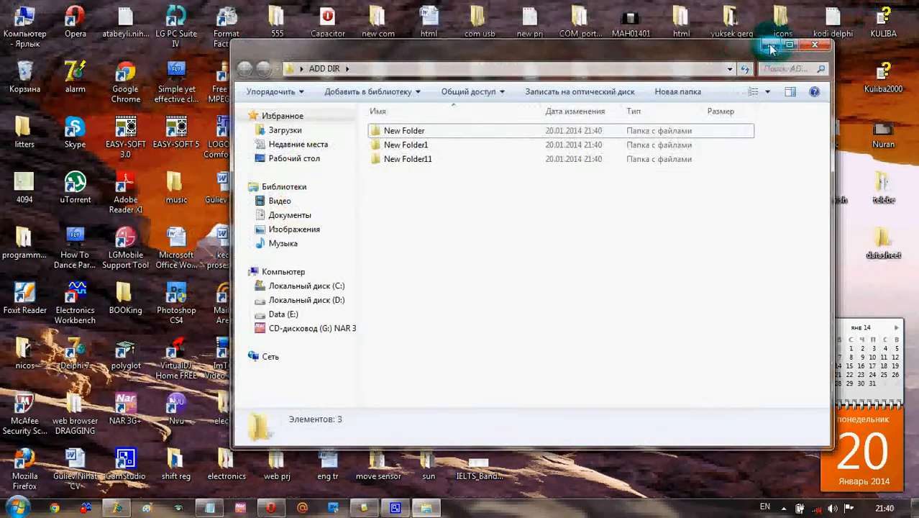
{"action": "left_click", "coordinate": [815, 45]}
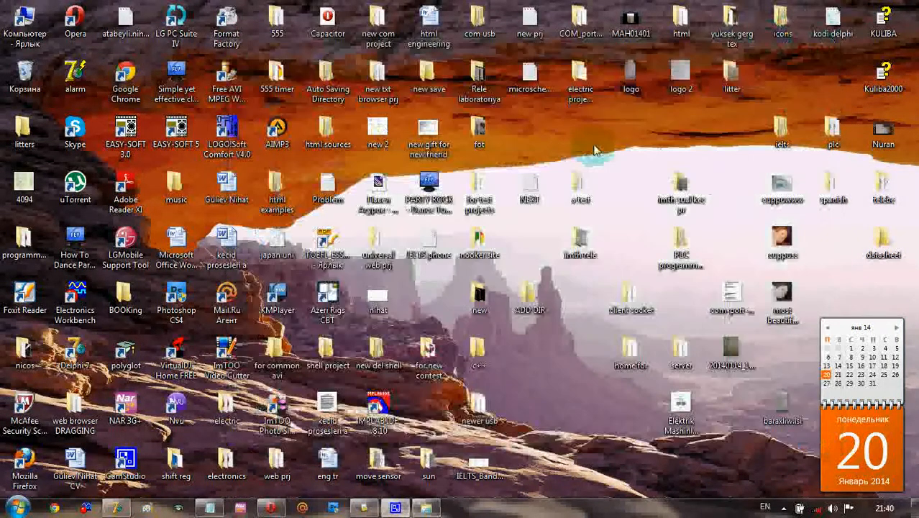